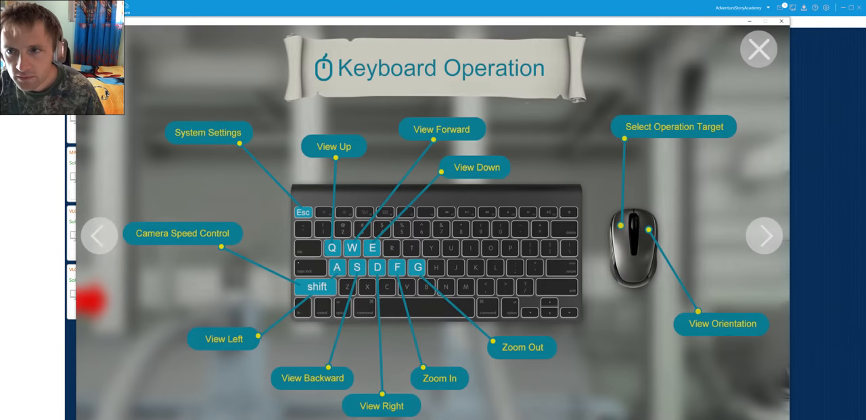
# Dismiss the Keyboard Operation overlay to enter the 3D engine room
pyautogui.click(758, 49)
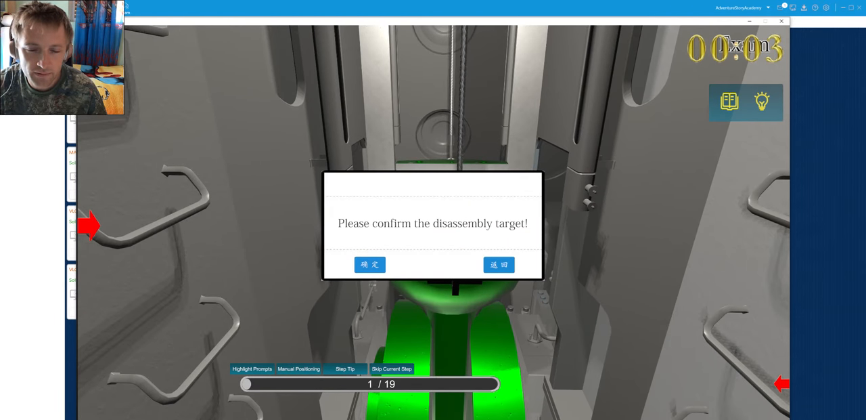
# Confirm the first disassembly target and choose the tool to complete steps 1 and 2
pyautogui.click(370, 264)
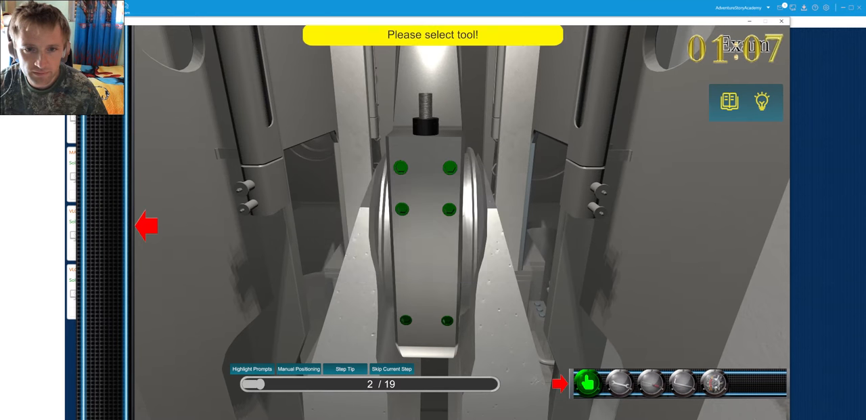
pyautogui.click(682, 383)
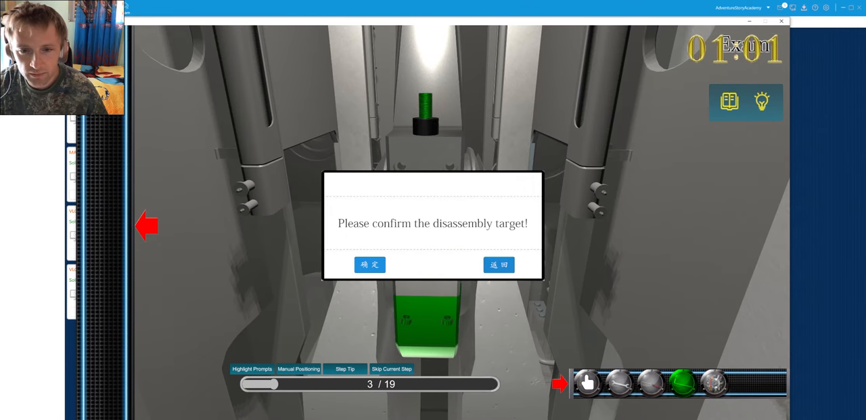
# Confirm and remove the step 3 and step 4 target parts with their tools
pyautogui.click(369, 263)
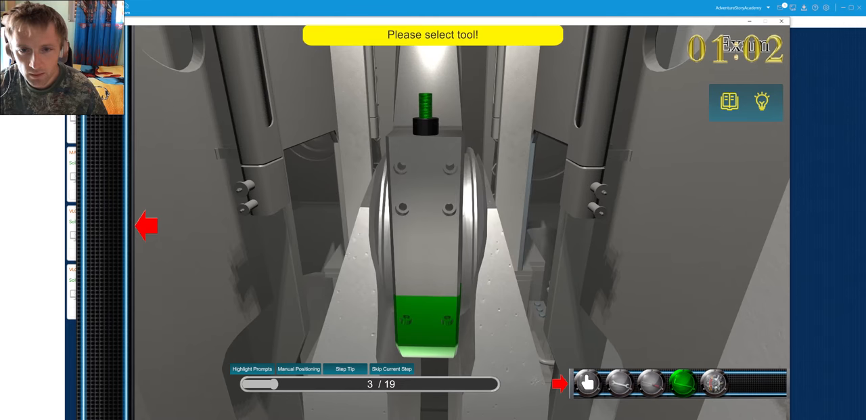
pyautogui.click(715, 383)
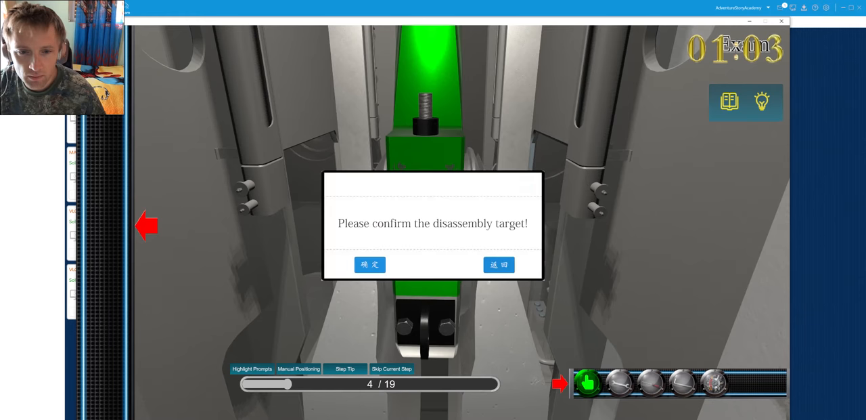
pyautogui.click(369, 264)
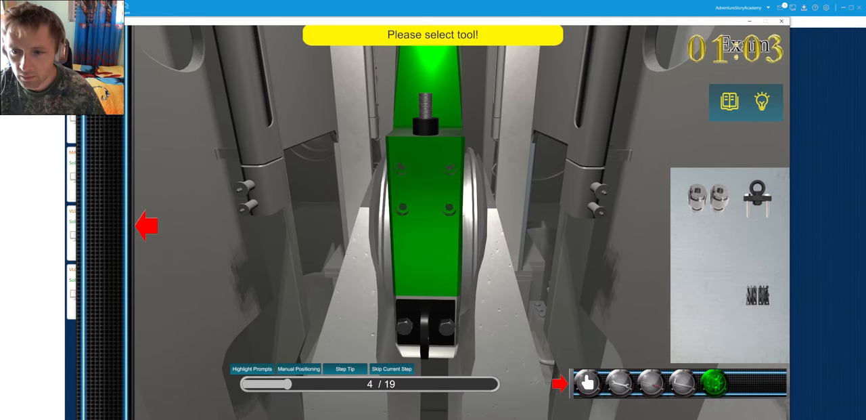
pyautogui.click(588, 385)
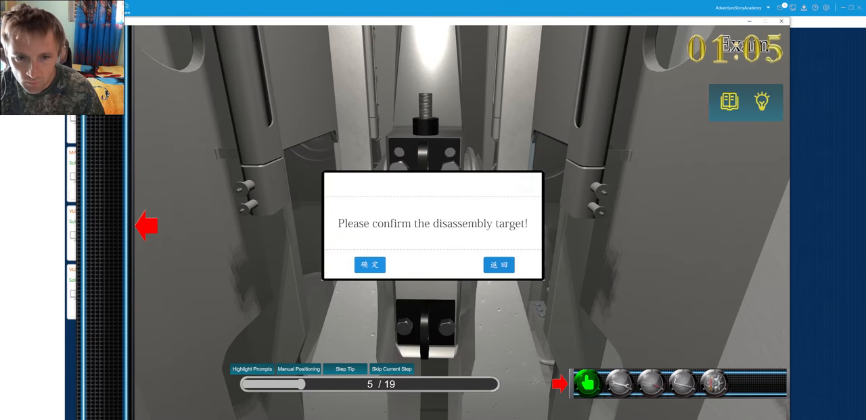
# Remove the bolted rod block with the hand tool and confirm the step 6 target
pyautogui.click(370, 263)
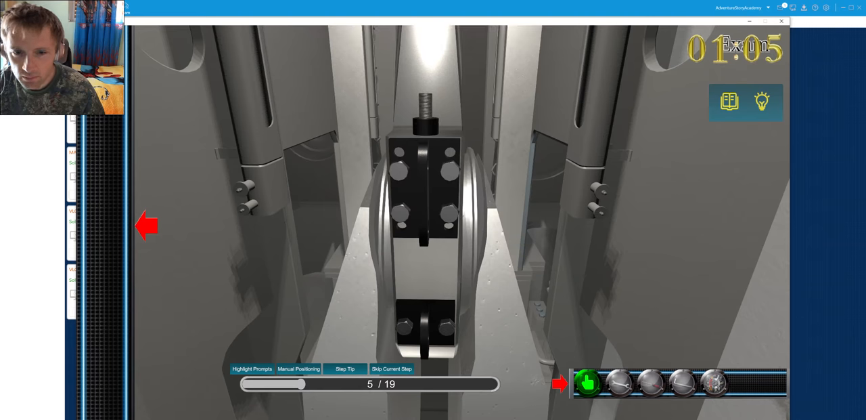
pyautogui.click(588, 383)
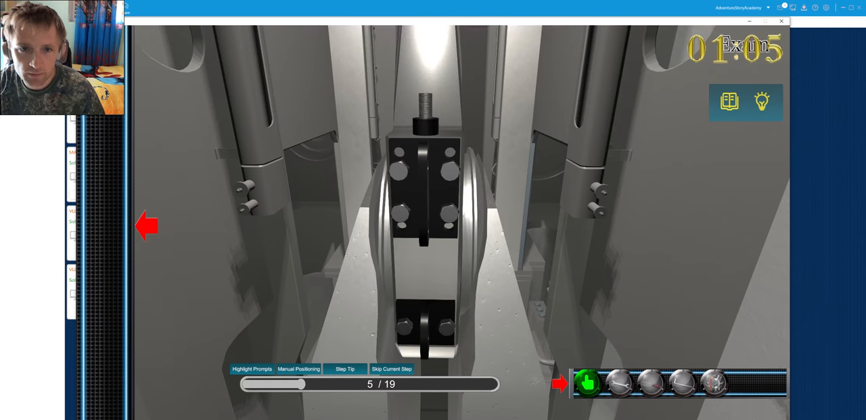
pyautogui.click(714, 385)
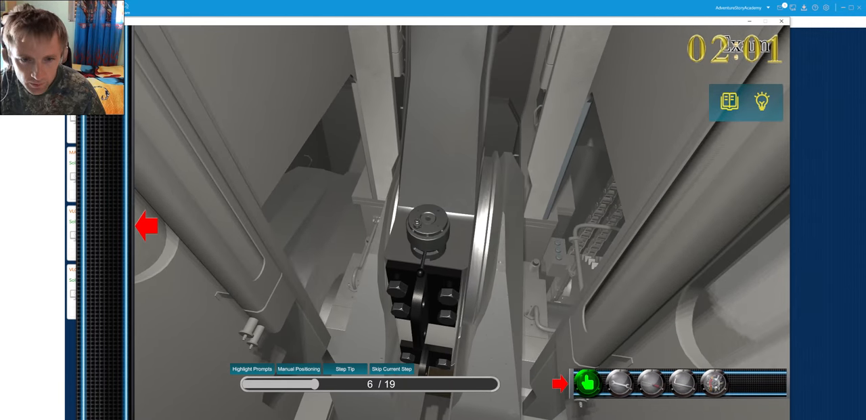
pyautogui.click(588, 383)
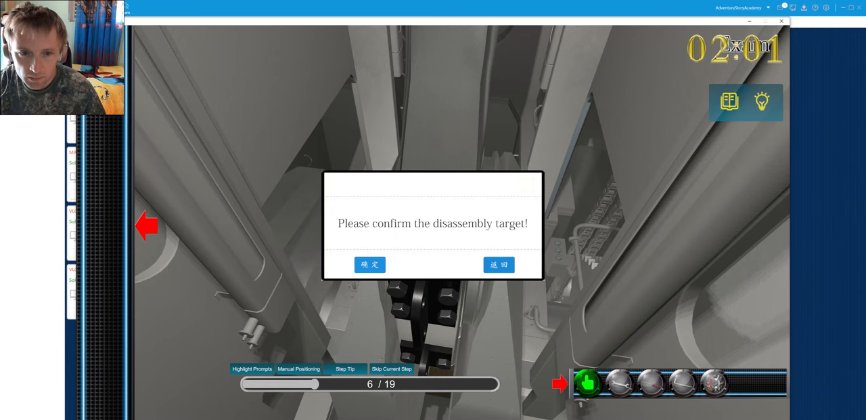
pyautogui.click(369, 264)
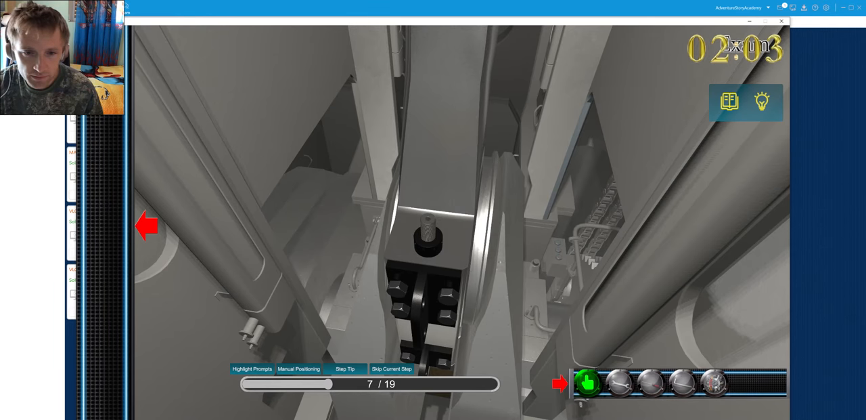
# Confirm the step 7 target so the rod block is hooked onto the green lifting shackle
pyautogui.click(587, 383)
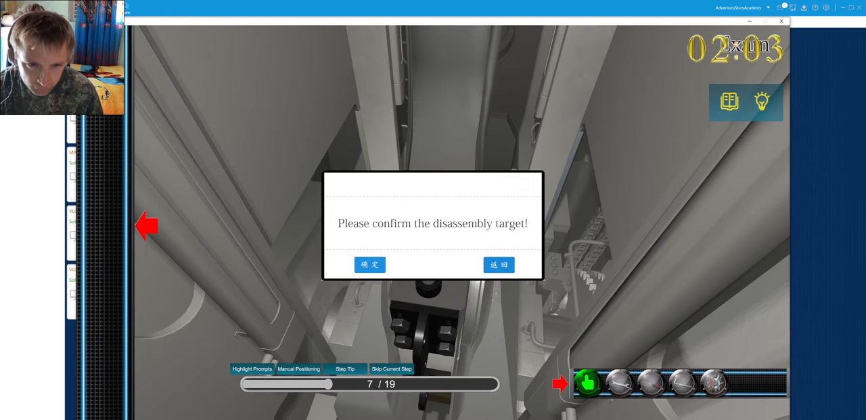
pyautogui.click(369, 264)
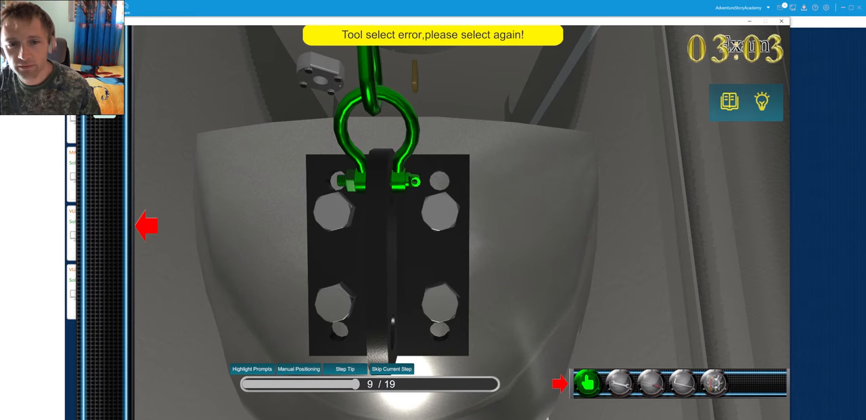
# Reselect the correct tool after the error and confirm the target beneath the round opening
pyautogui.click(620, 383)
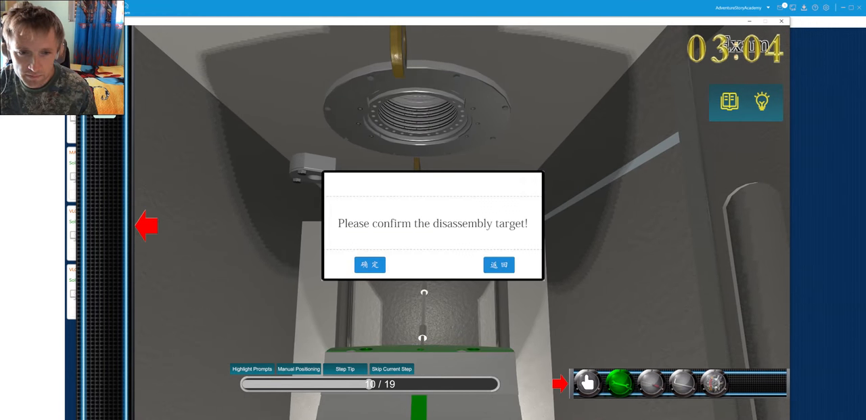
pyautogui.click(369, 264)
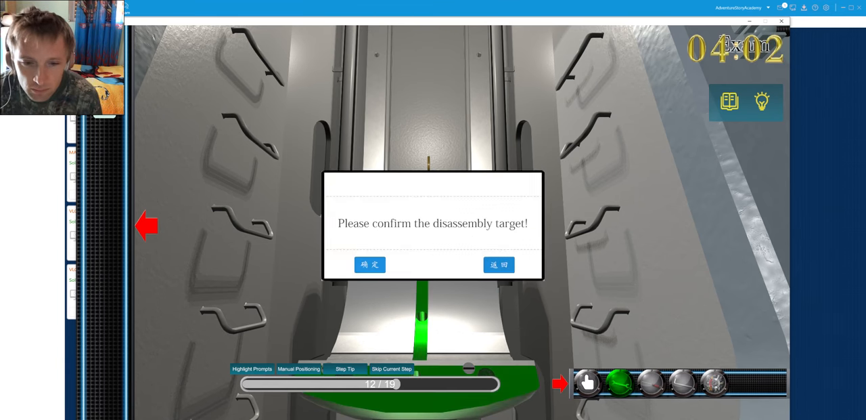
# Confirm the connecting-rod part chosen for removal at step 12
pyautogui.click(369, 264)
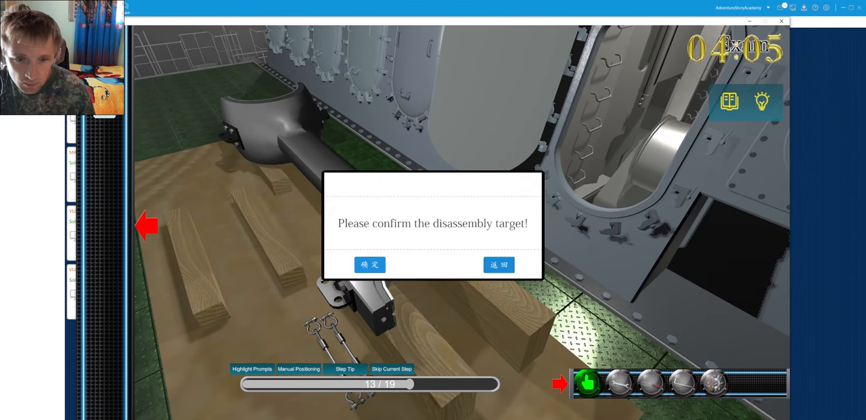
# Confirm and take out the big-end bearing shells from the cap through step 15
pyautogui.click(370, 264)
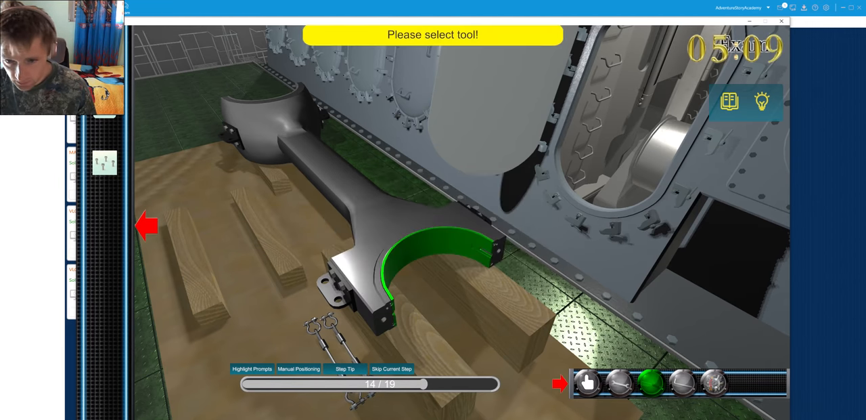
pyautogui.click(588, 385)
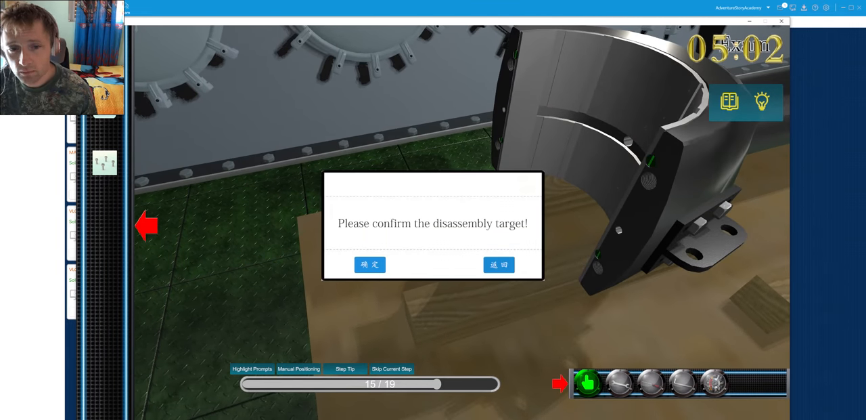
pyautogui.click(371, 264)
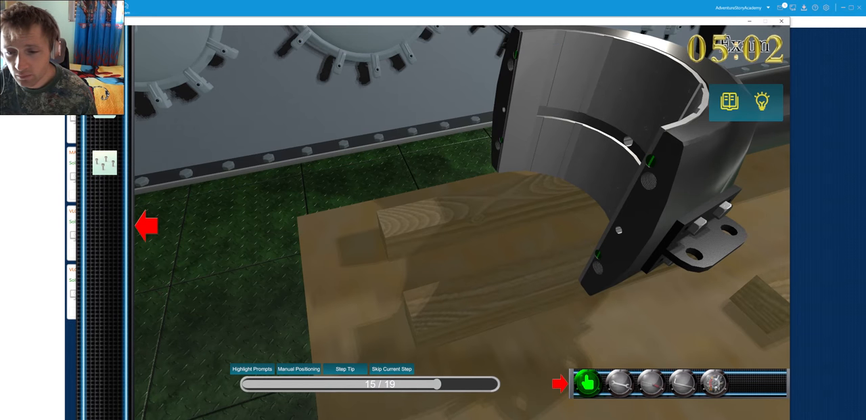
pyautogui.click(652, 384)
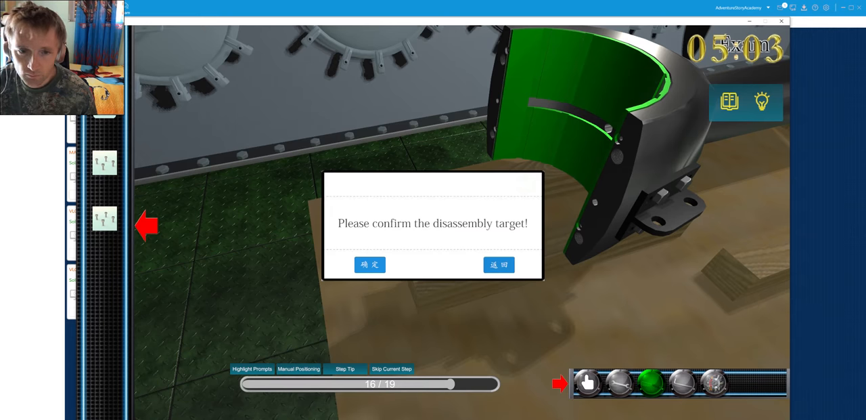
# Confirm the step 16 target so the rod and cap are stripped onto the wooden blocks
pyautogui.click(371, 264)
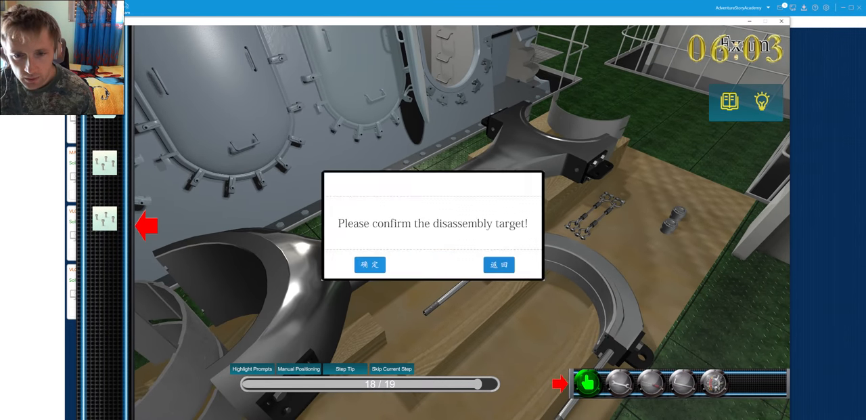
# Confirm the final target and remove the last bearing shell with the hand tool, reaching 19/19
pyautogui.click(369, 264)
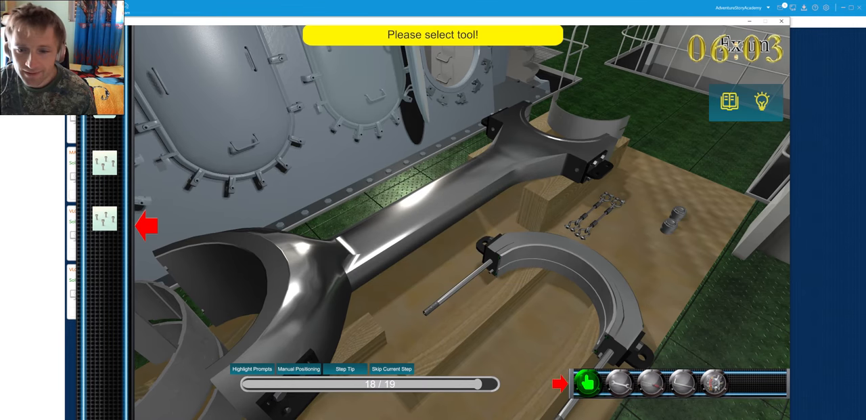
pyautogui.click(650, 385)
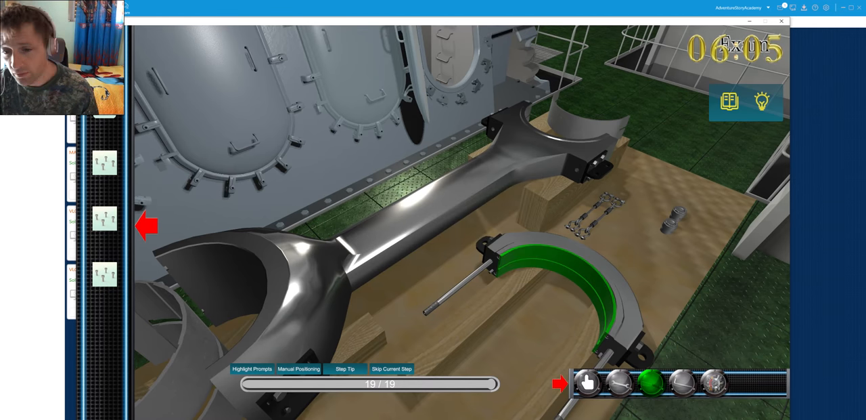
pyautogui.click(587, 381)
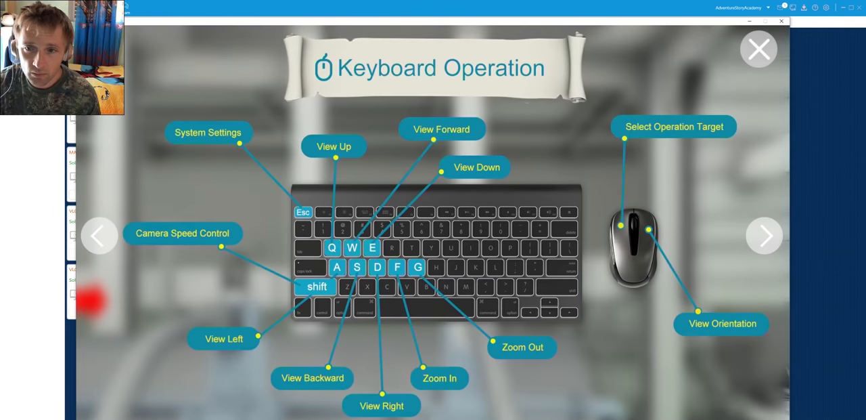
# Dismiss the Keyboard Operation overview so the simulator enters assembly mode
pyautogui.click(758, 48)
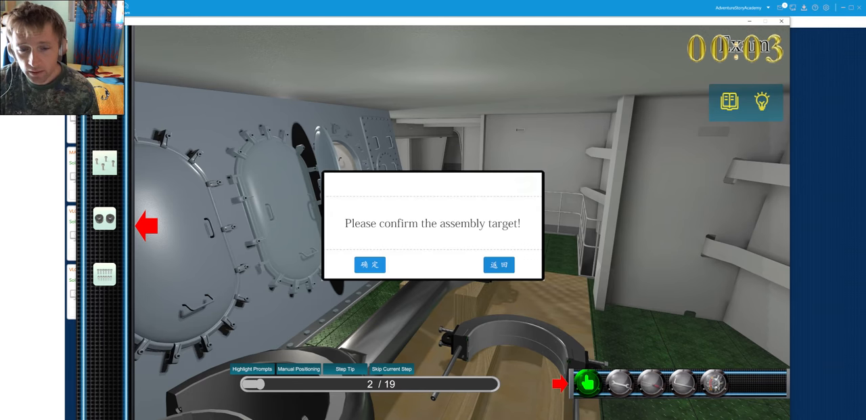
# Confirm the bearing shell target and install it with the correct tool after a tool error
pyautogui.click(370, 263)
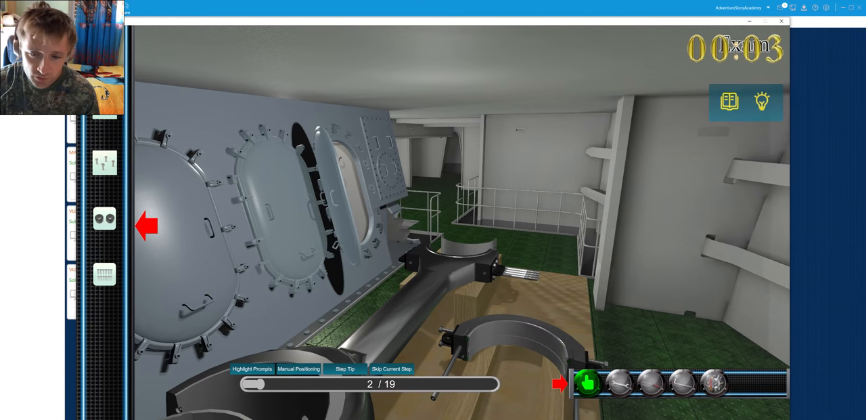
pyautogui.click(649, 383)
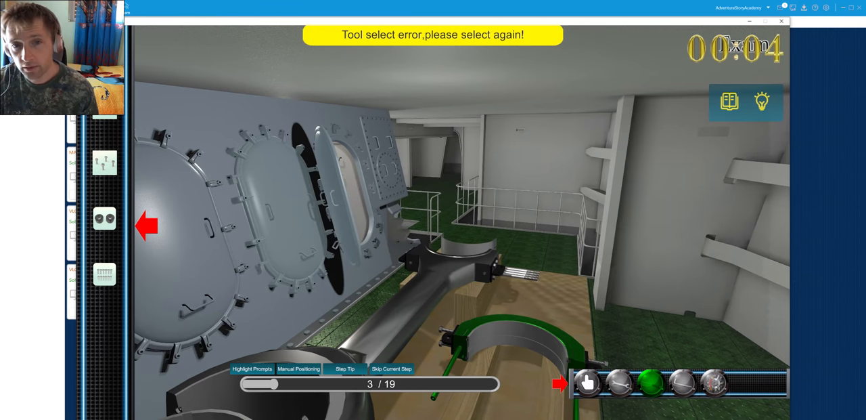
pyautogui.click(587, 385)
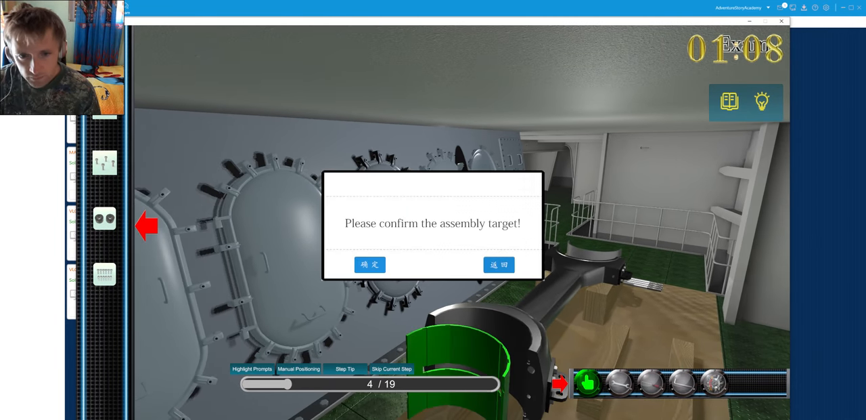
# Confirm the target and apply tools to the highlighted connecting rod through steps 7 and 8
pyautogui.click(370, 265)
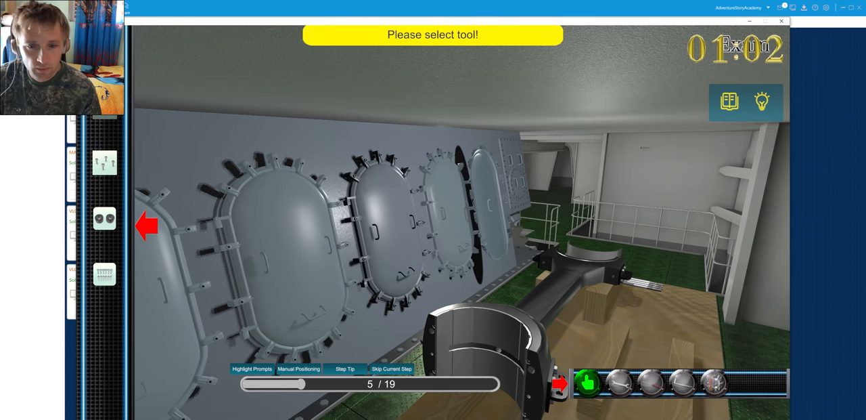
pyautogui.click(647, 385)
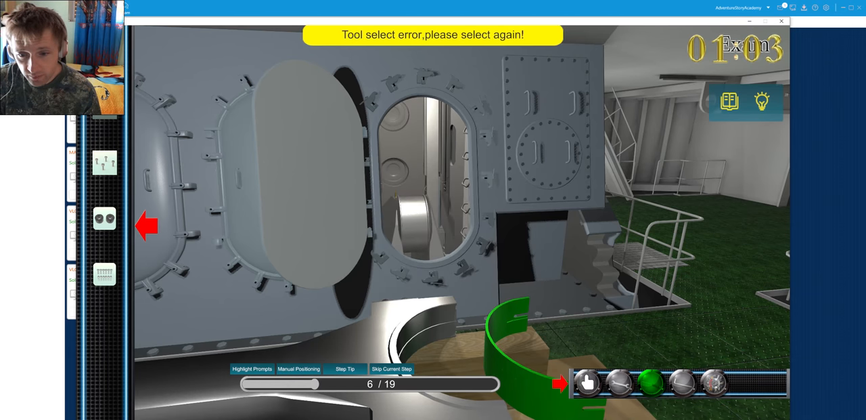
pyautogui.click(588, 383)
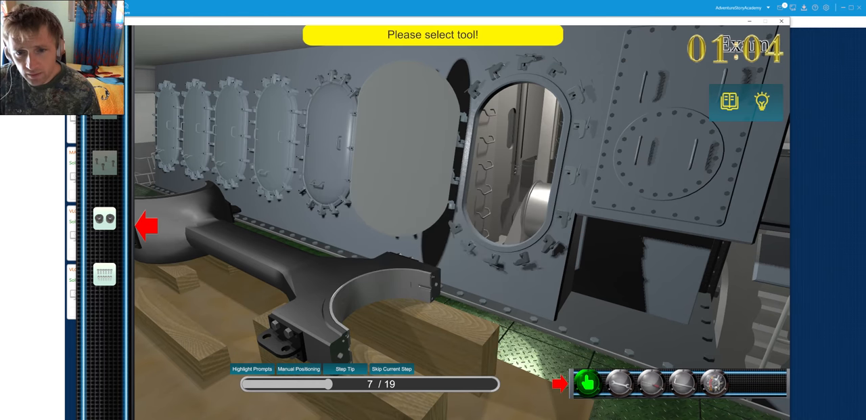
pyautogui.click(651, 383)
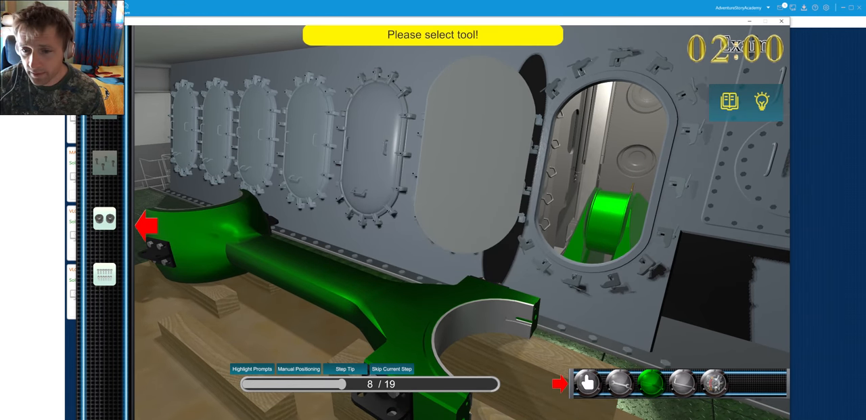
pyautogui.click(587, 383)
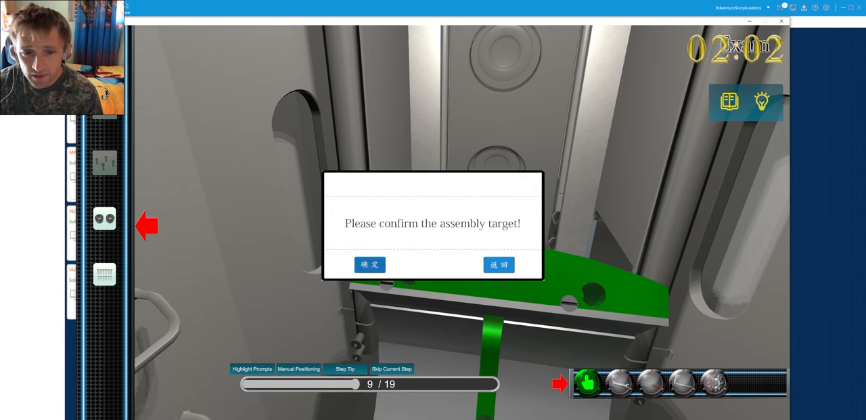
# Confirm the step 9 assembly target so the simulator proceeds through steps 9 and 10
pyautogui.click(371, 264)
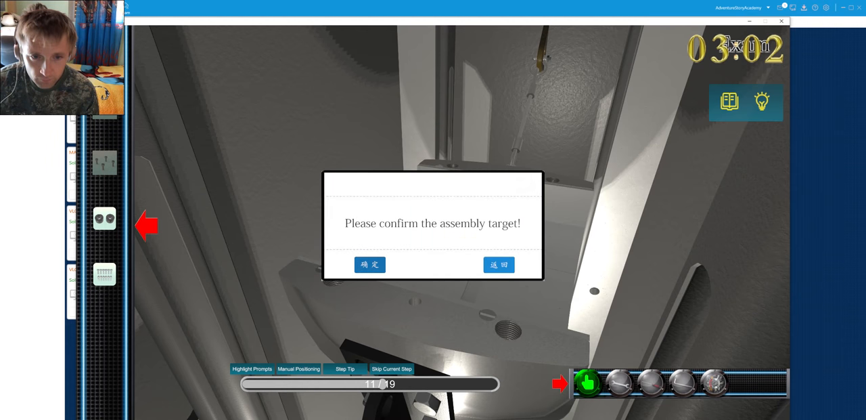
# Confirm the step 11 target and lift the part with the Sling tool
pyautogui.click(370, 266)
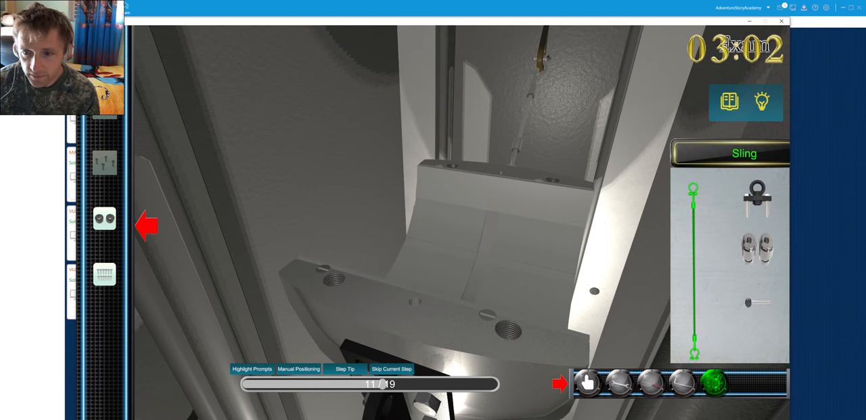
pyautogui.click(588, 384)
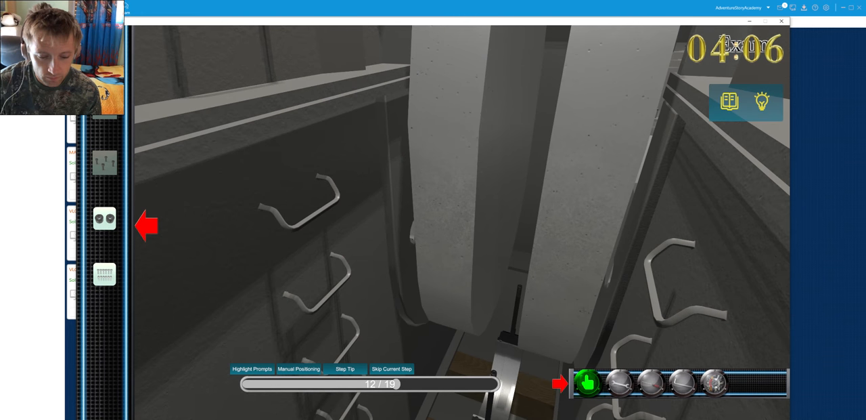
# Select the tool and confirm the crankcase assembly targets for steps 12 through 14
pyautogui.click(587, 383)
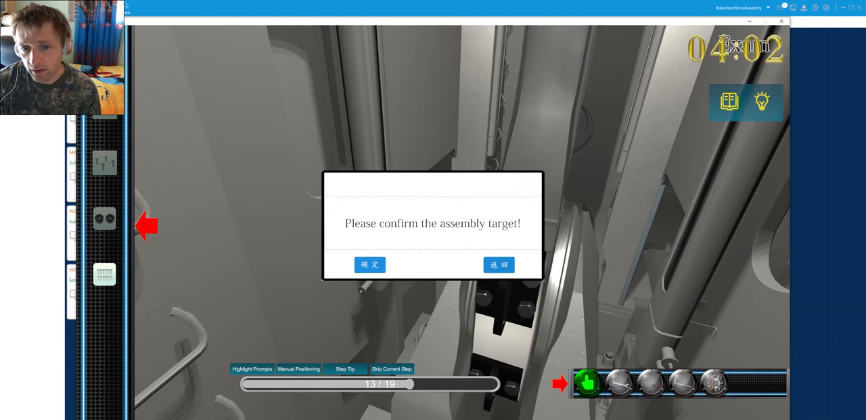
pyautogui.click(370, 264)
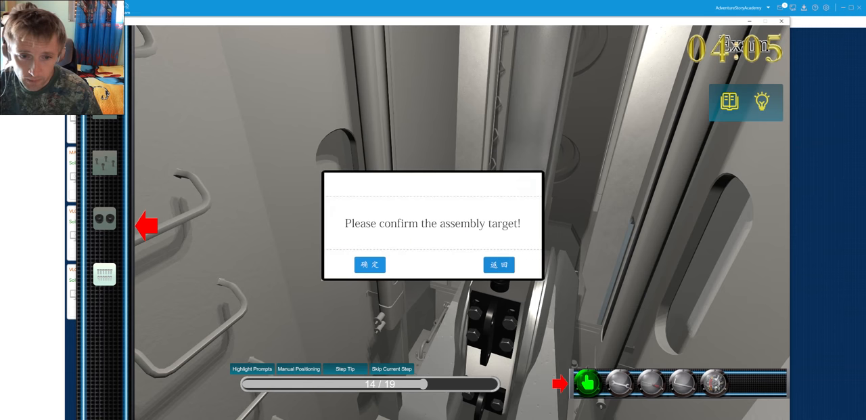
pyautogui.click(369, 264)
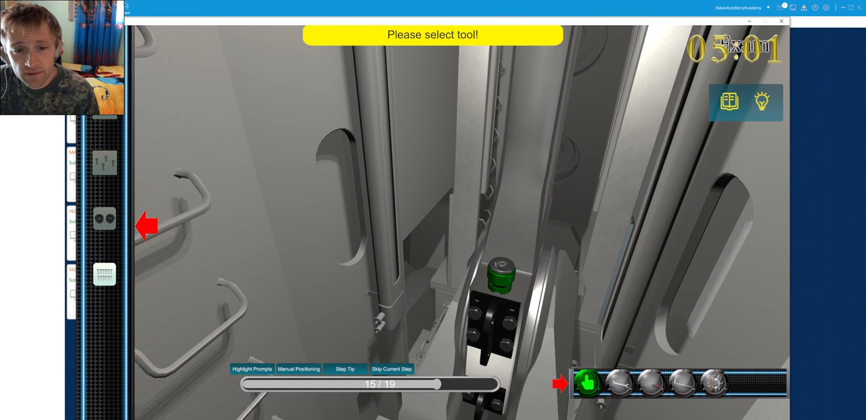
# Fasten the highlighted fastener with its tool and confirm the step 16 target
pyautogui.click(715, 384)
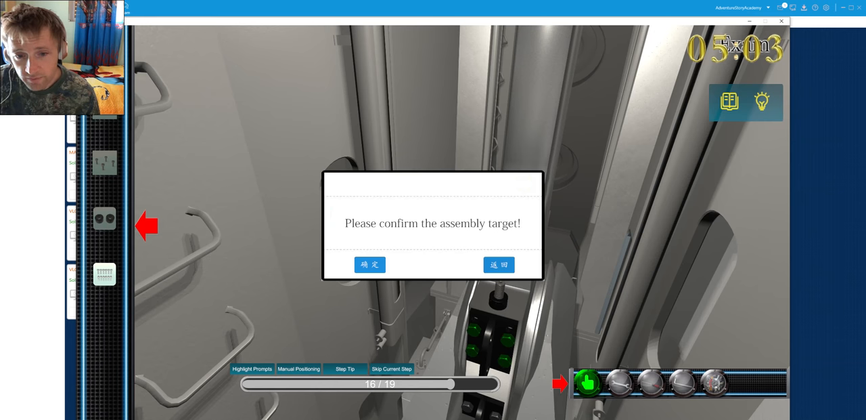
pyautogui.click(370, 264)
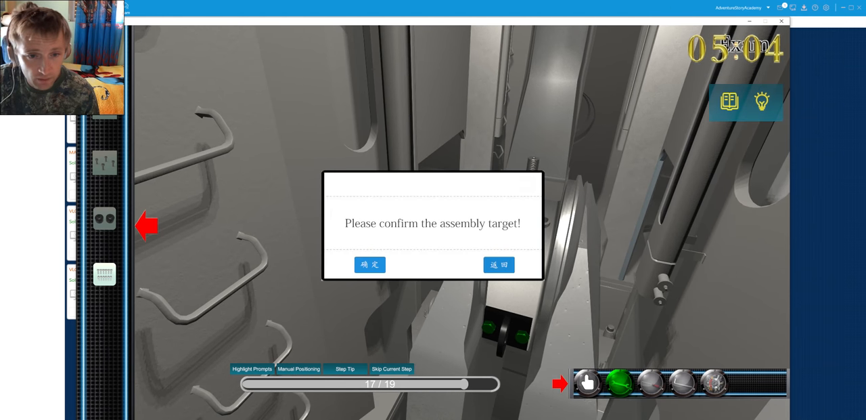
# Confirm the final targets placing the rod in the crankcase, then return to the hand tool
pyautogui.click(369, 264)
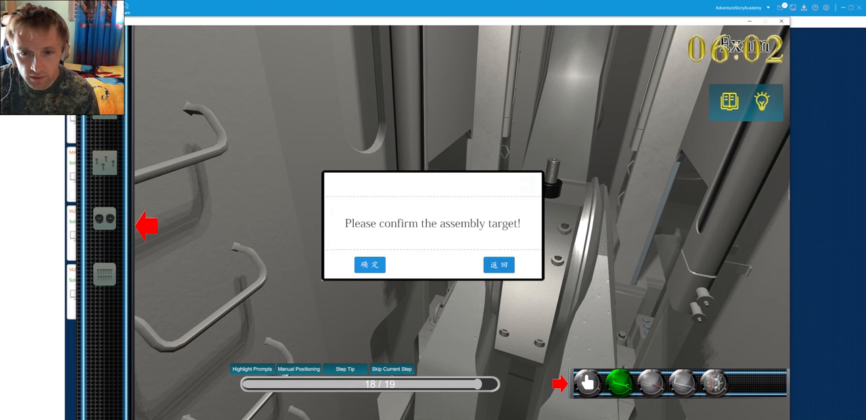
pyautogui.click(369, 265)
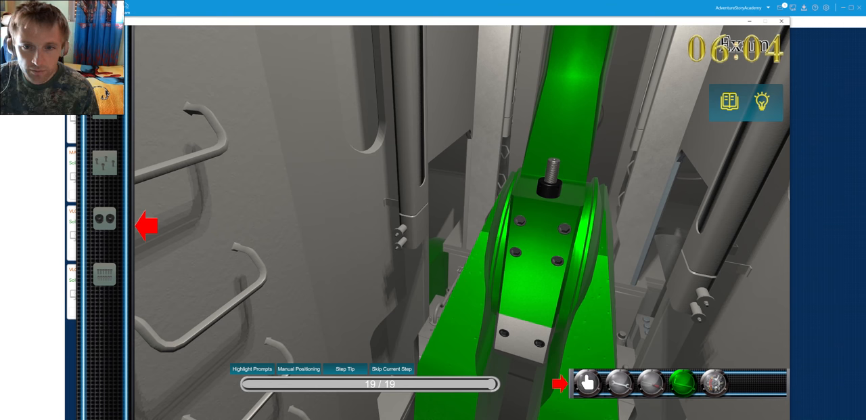
pyautogui.click(587, 384)
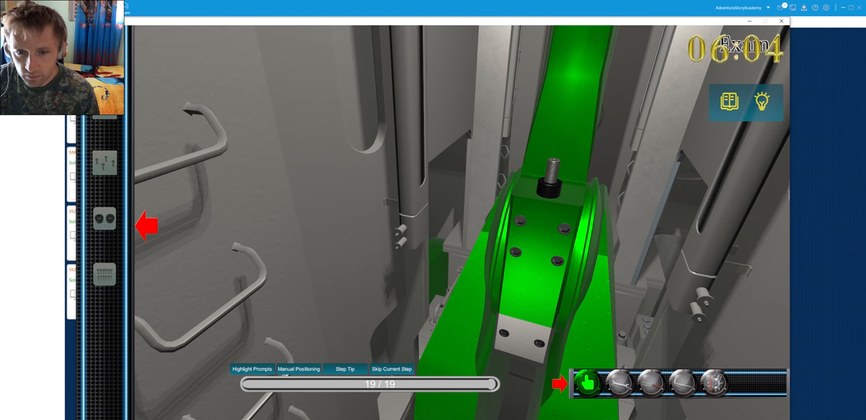